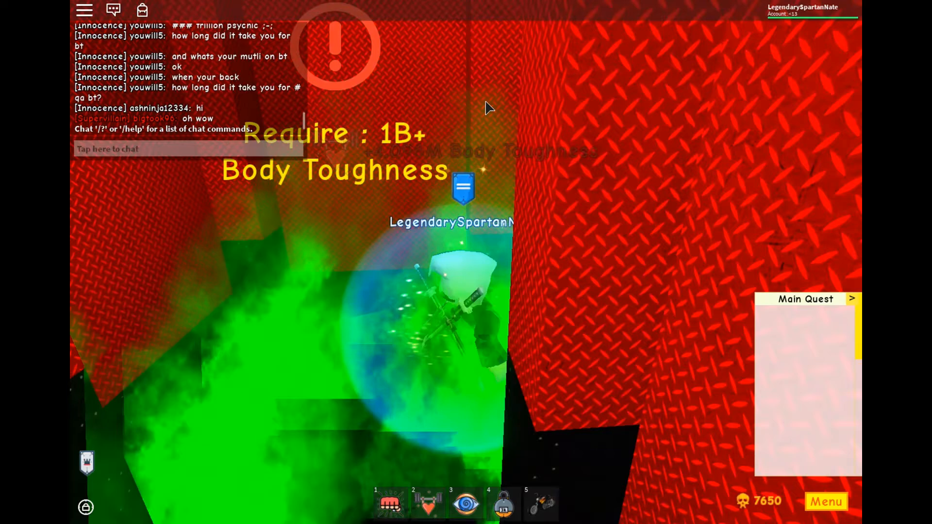
# Post the intro chat message about reaching trillions of Body Toughness
pyautogui.write("In this video I'll be rea")
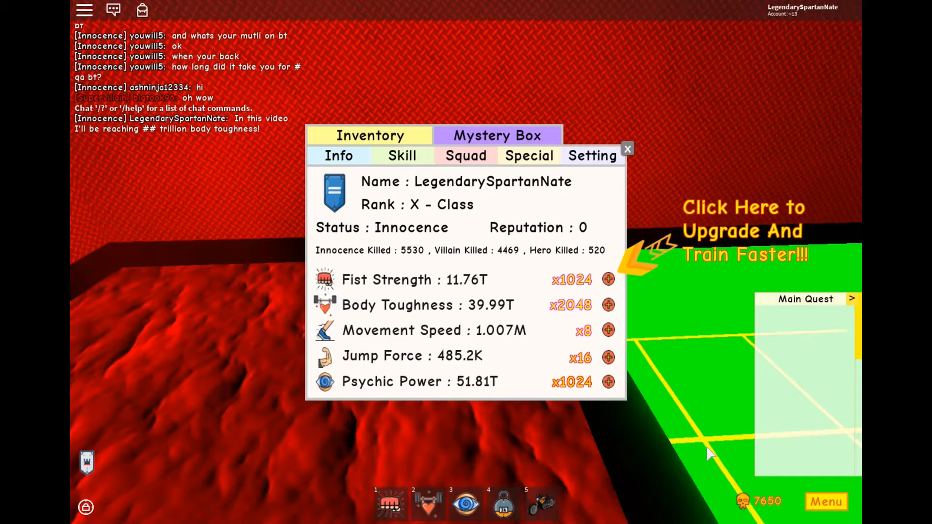
# Train Body Toughness once more for a 1.638B gain and close the stats panel
pyautogui.click(608, 305)
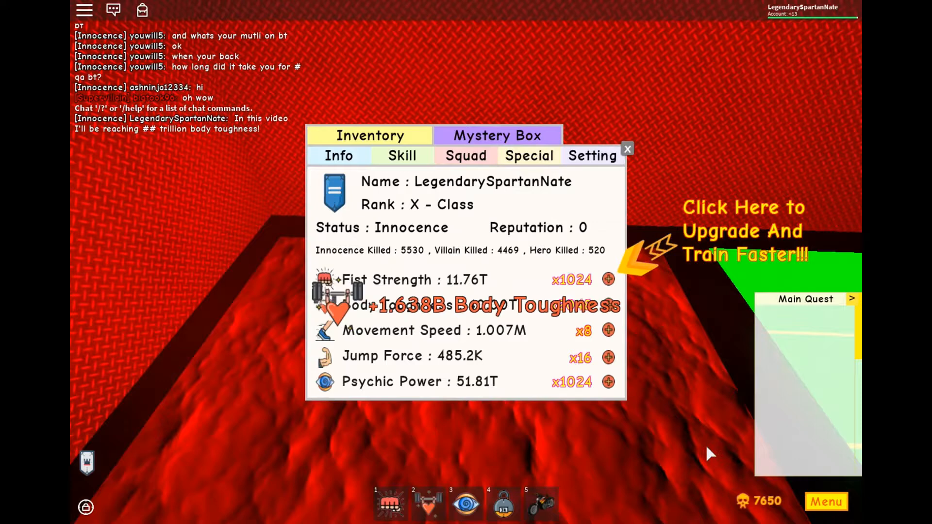
pyautogui.click(608, 305)
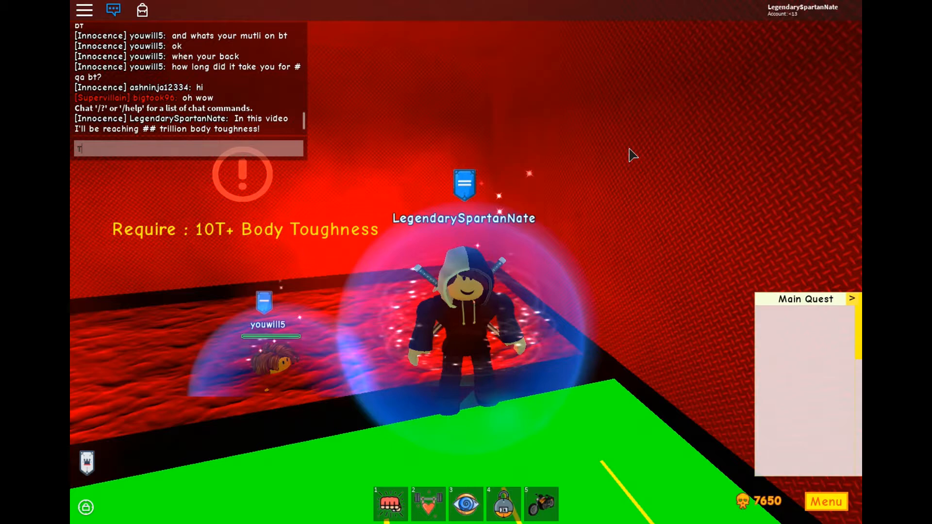
# Type the goodbye message "Thanks for watching and I'll see you guys in the next video" in chat
pyautogui.write('Thanks for watching')
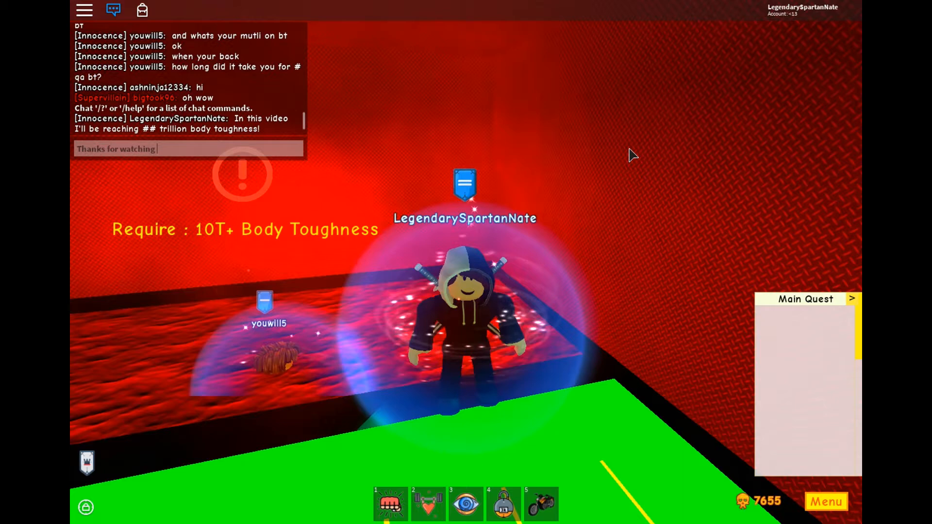
pyautogui.write("and I'll see you guys in the next video")
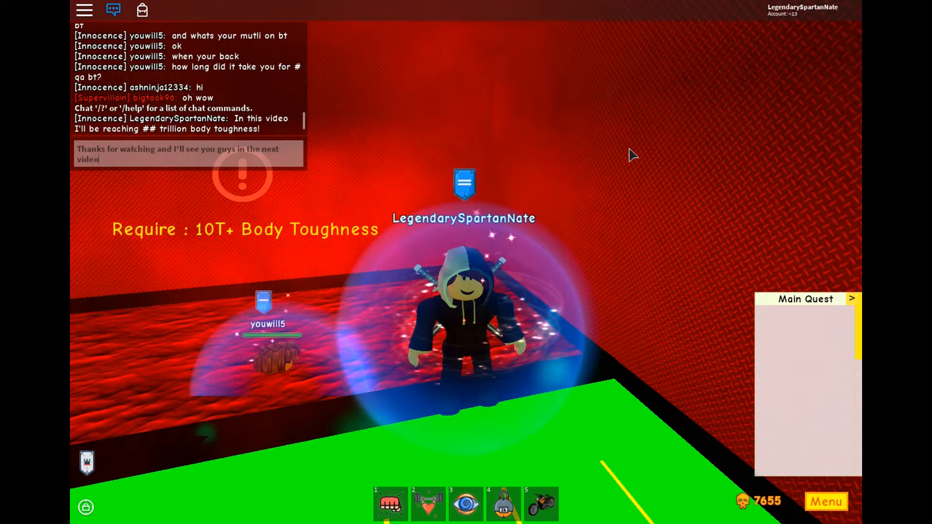